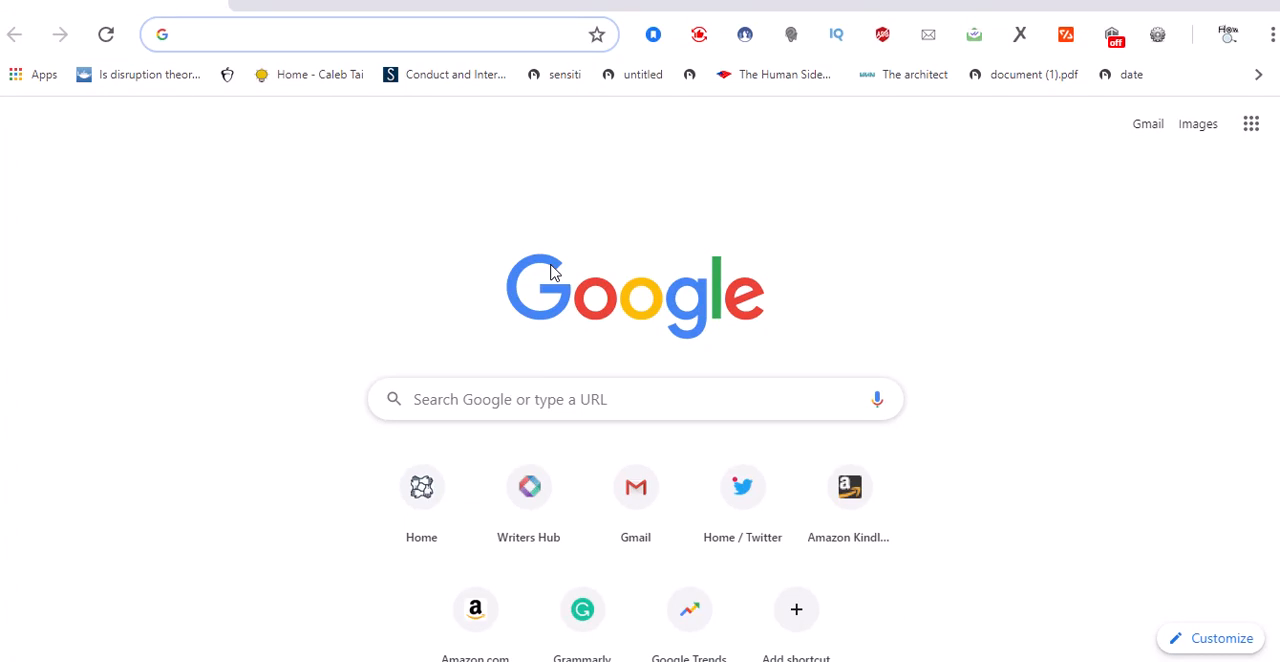
mouse_move(344, 268)
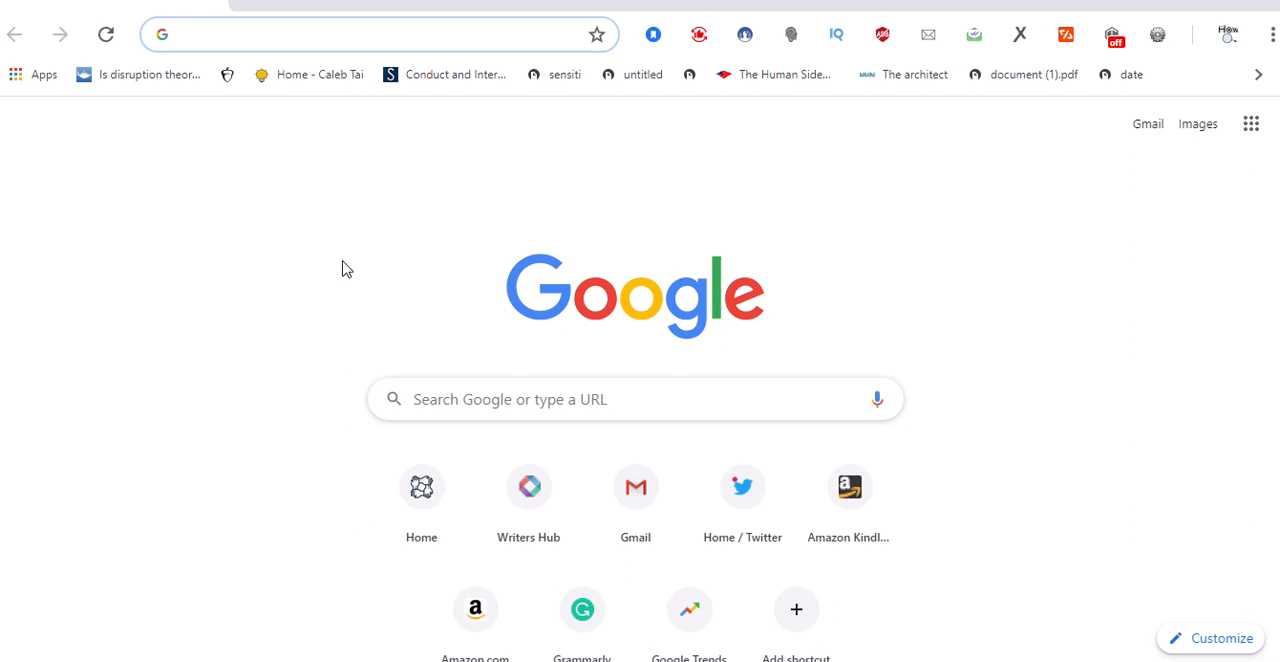
Search the shop's products for "biology paper 1 2019", returning 3 matching products
click(380, 32)
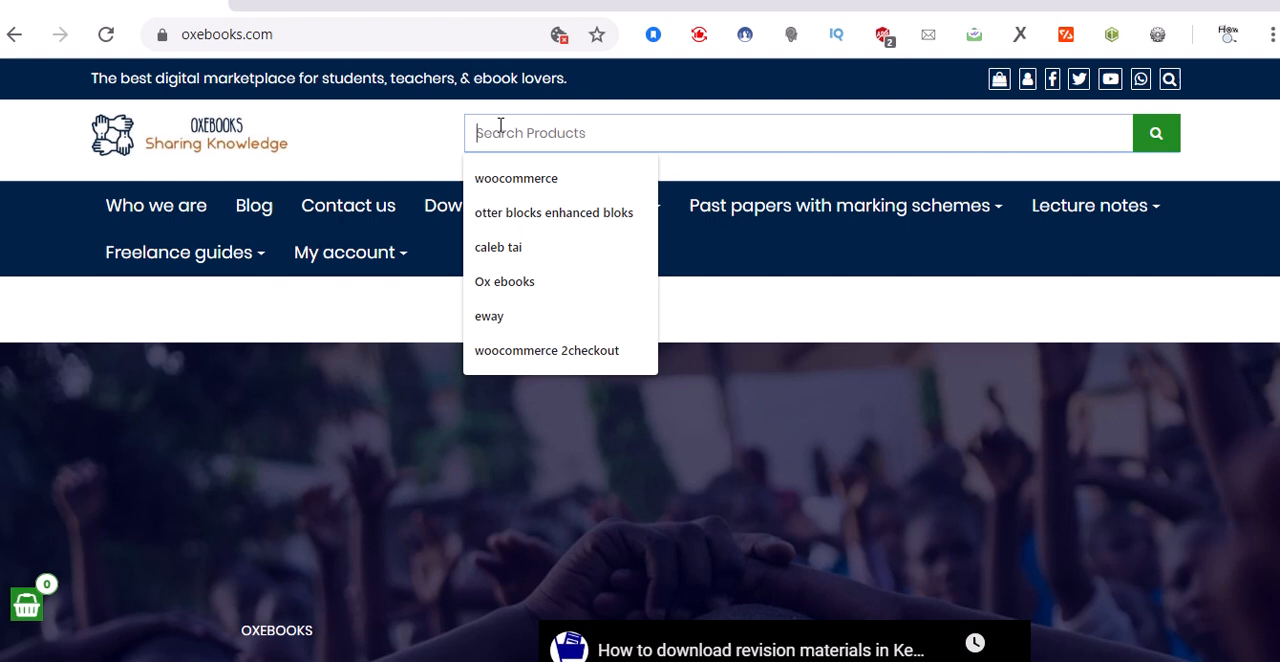
text(biob)
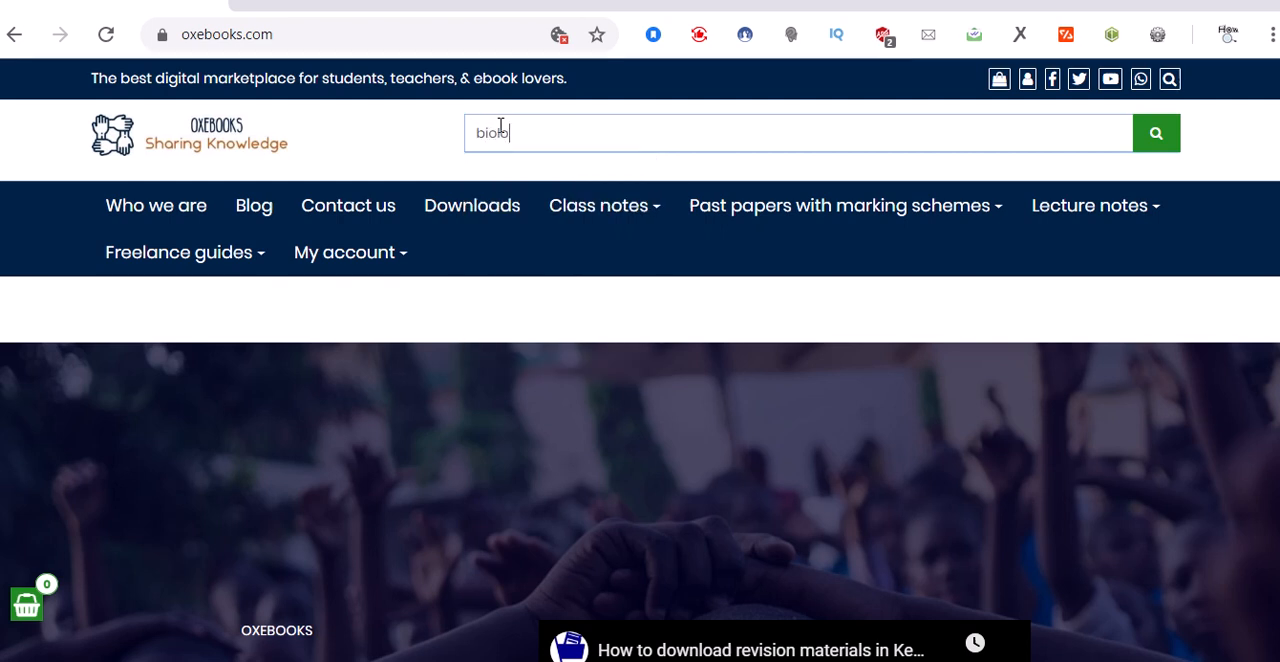
text(logy)
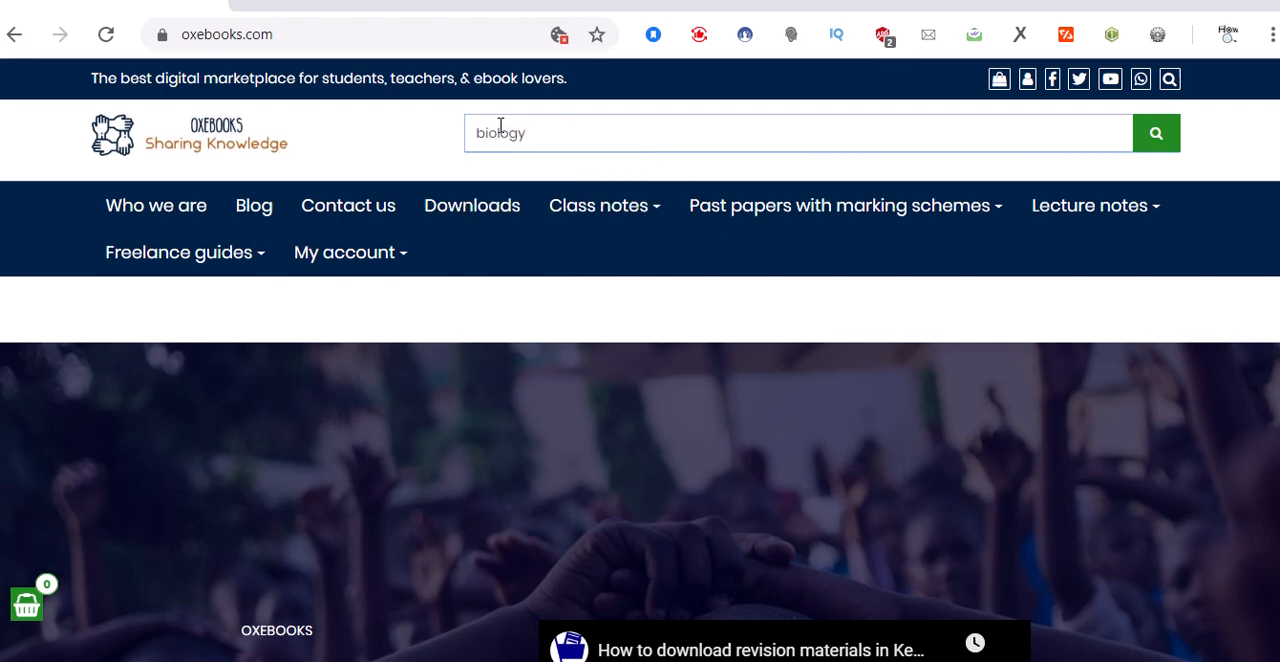
text(paper 201)
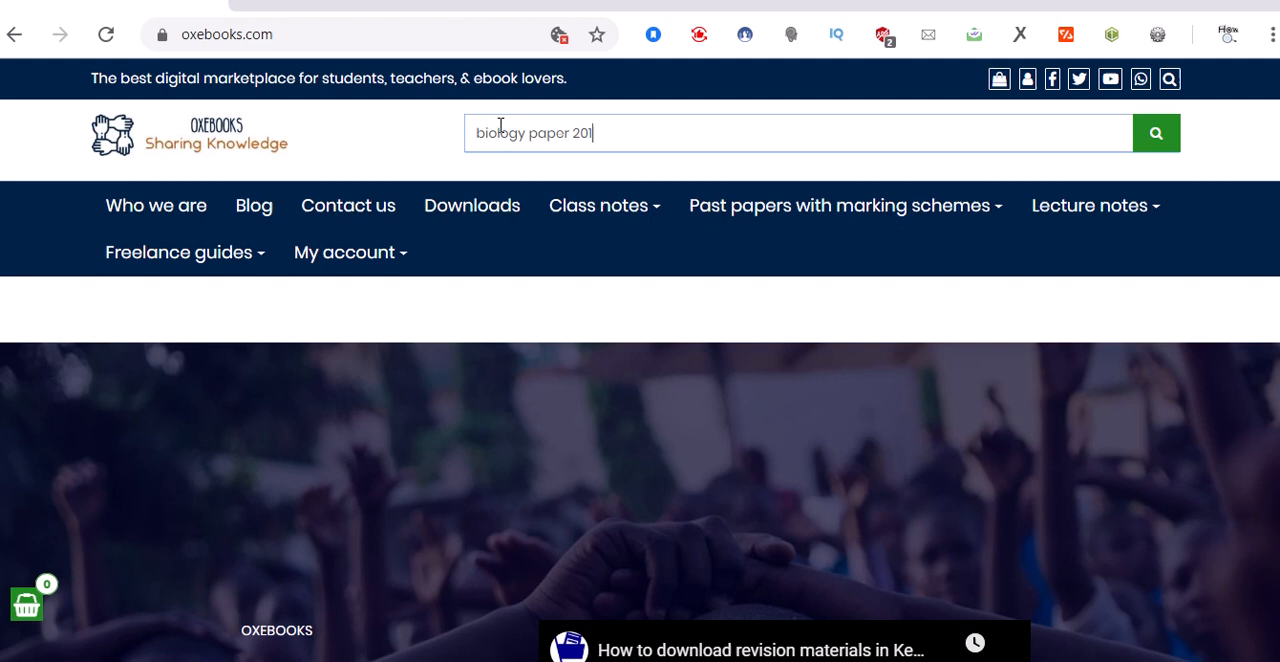
text(9)
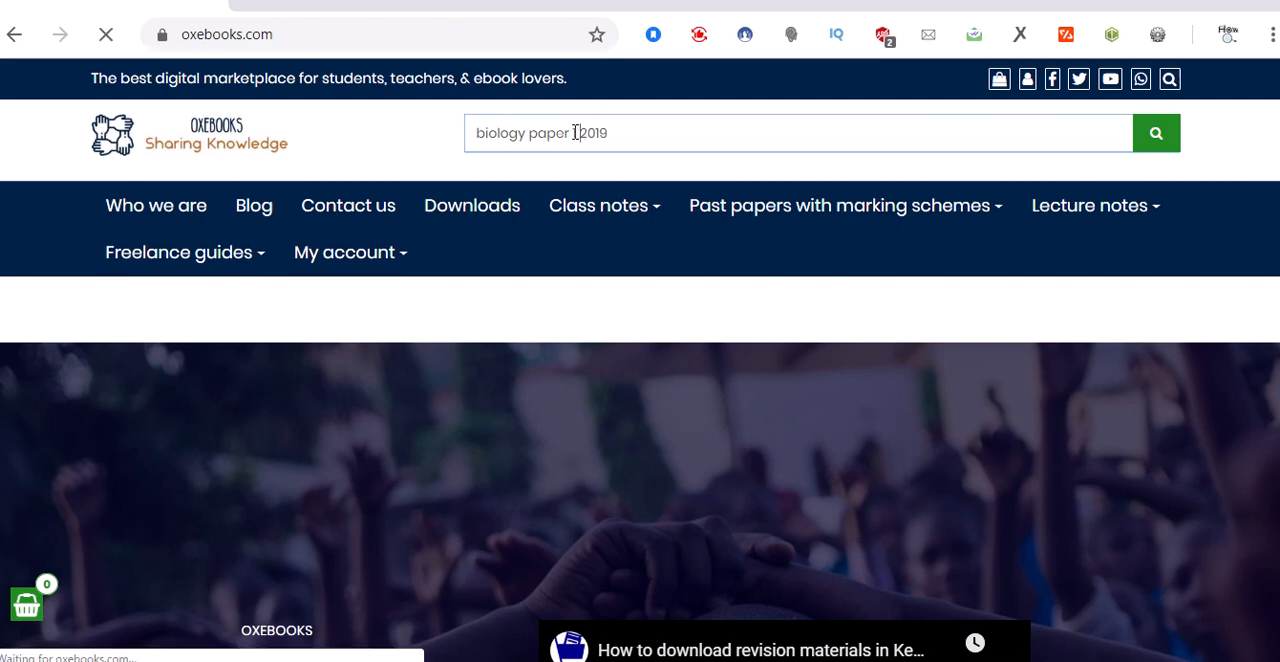
click(1156, 132)
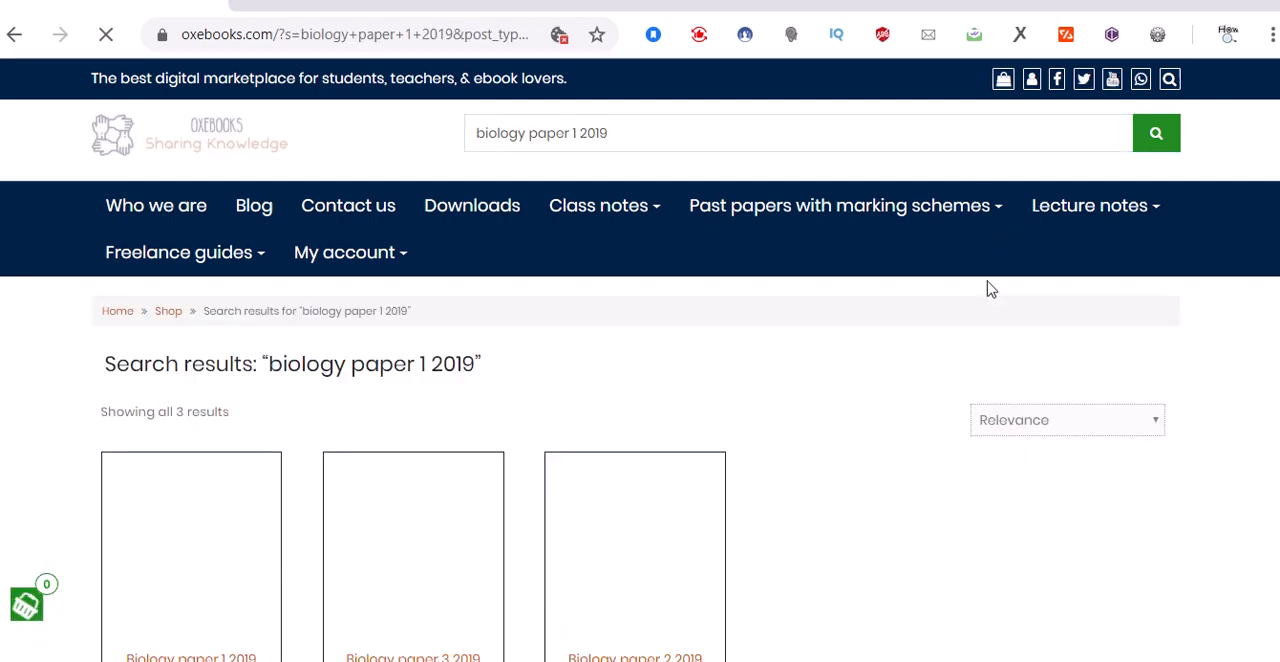
Use Buy Now on Biology paper 1 2019 (KSh0.00) so the cart holds that one item
scroll(down, 3)
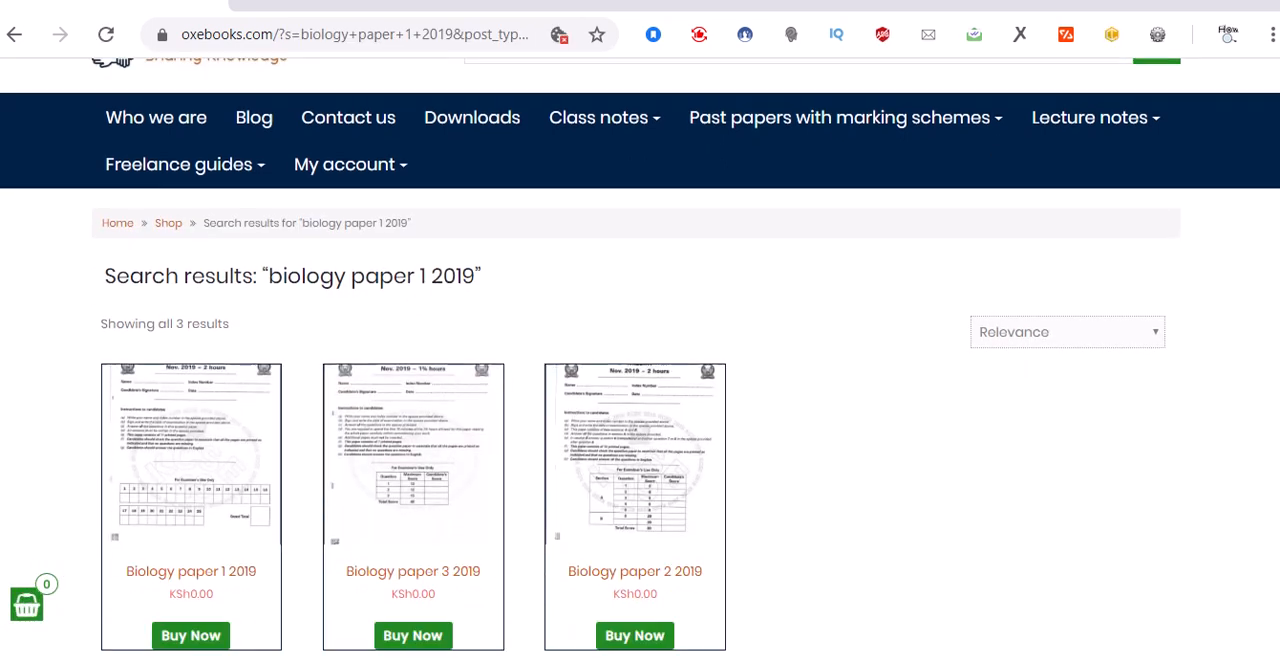
scroll(down, 3)
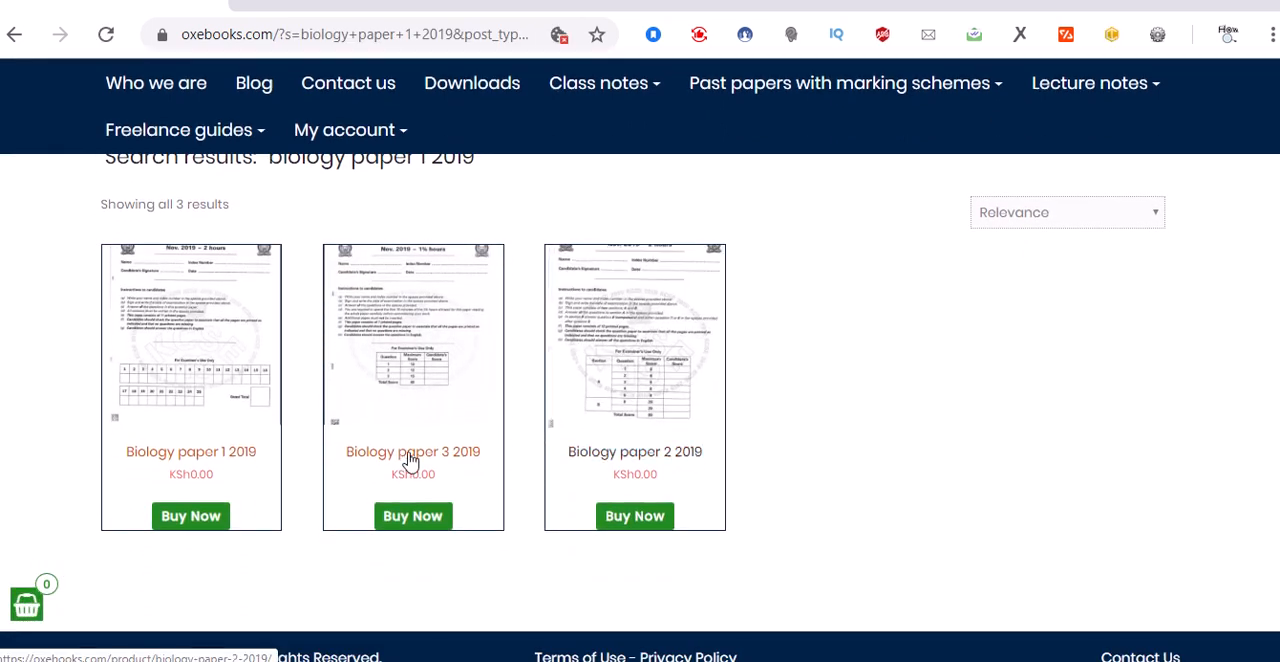
mouse_move(704, 472)
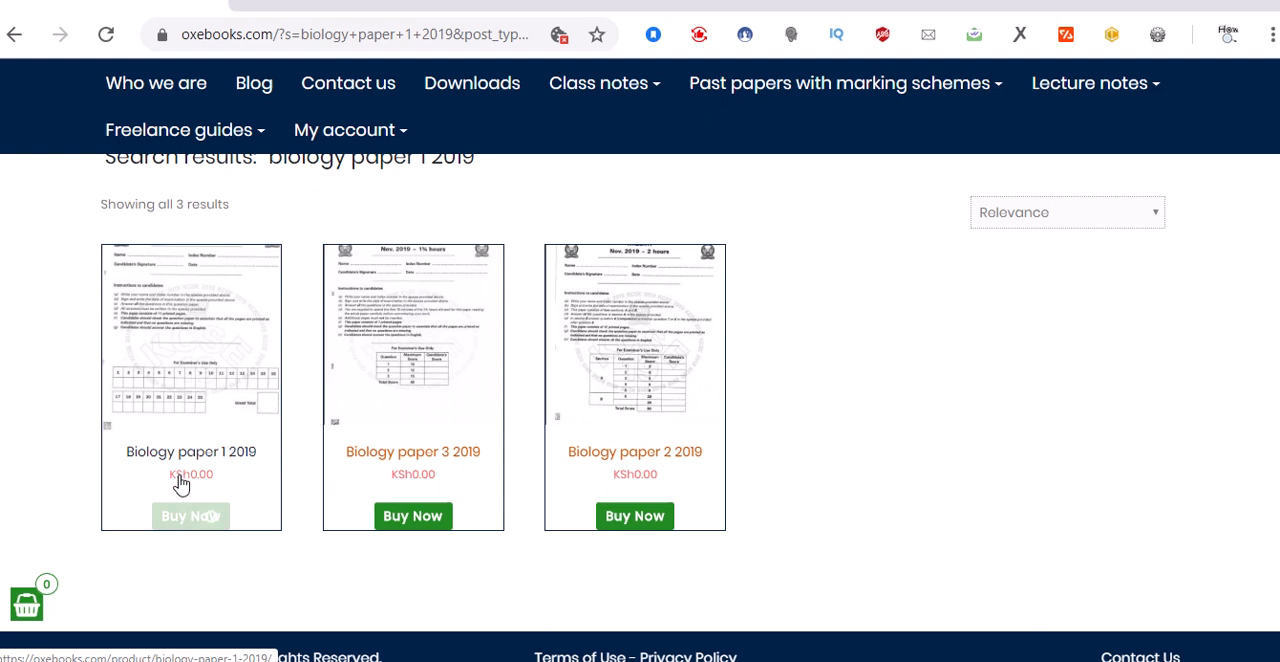
click(190, 516)
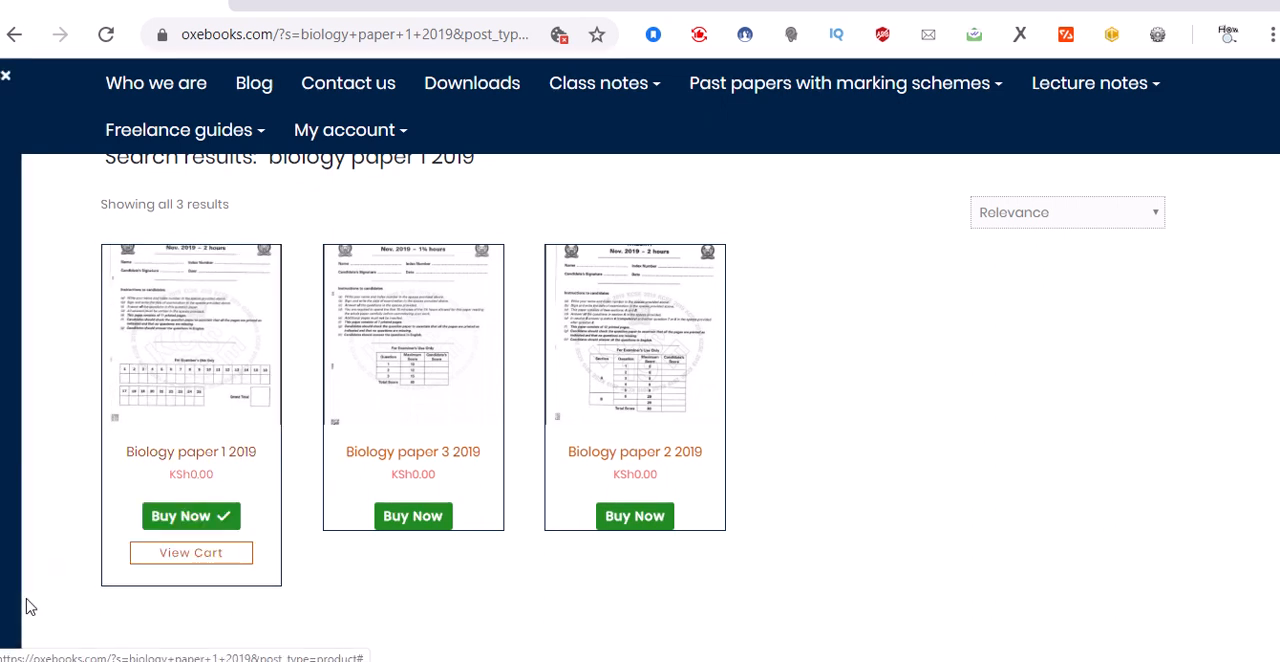
click(190, 516)
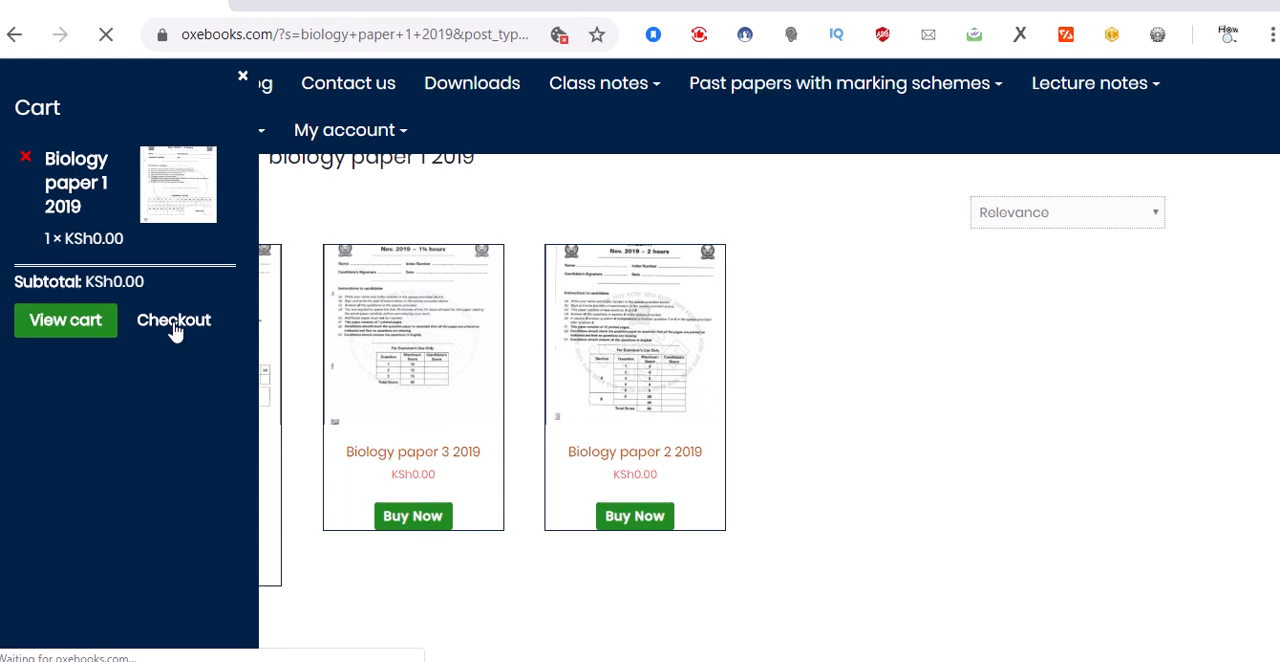
click(172, 320)
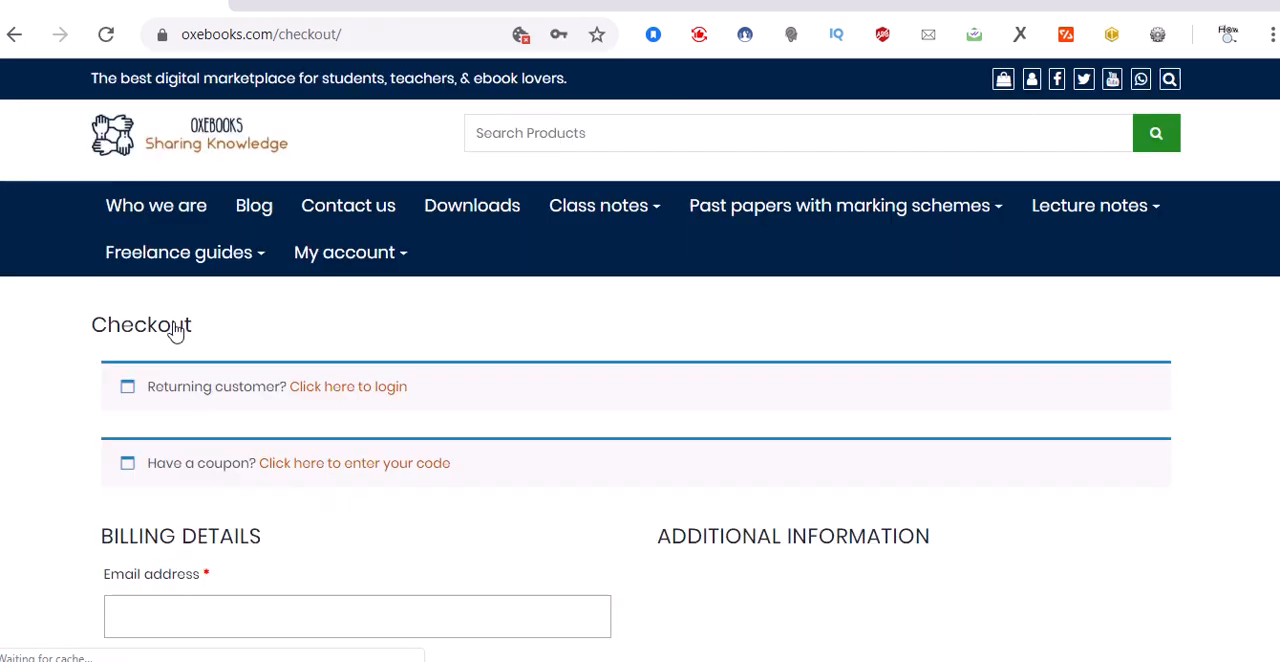
scroll(down, 3)
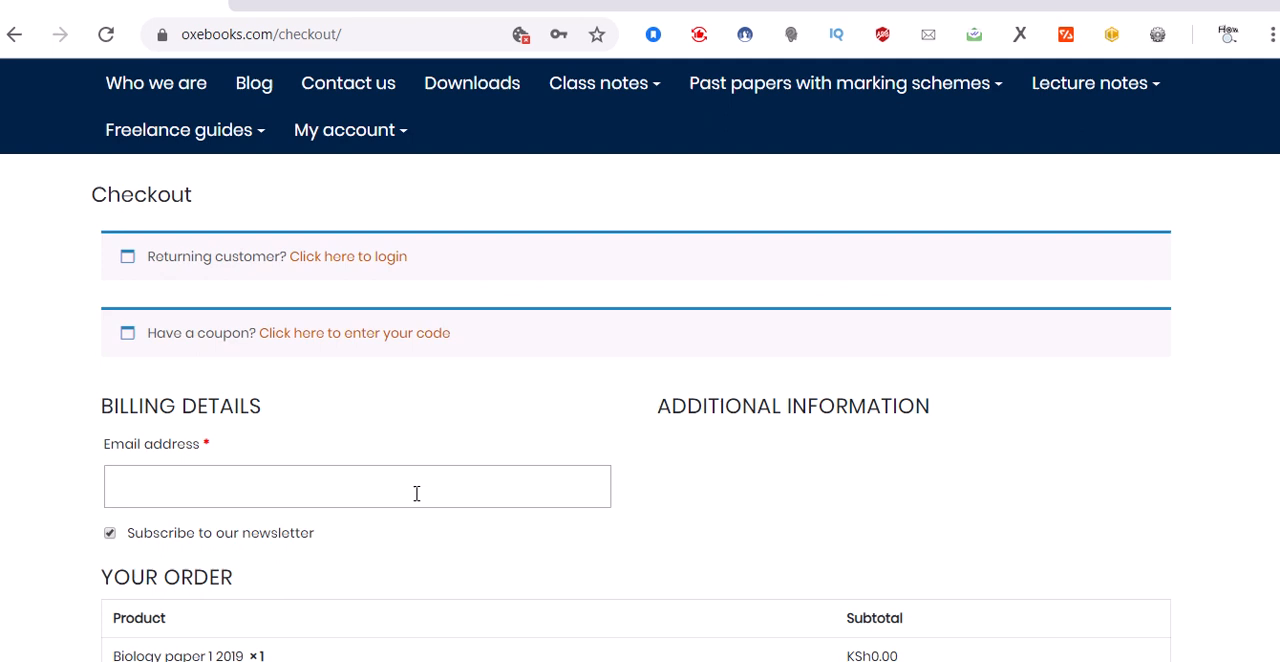
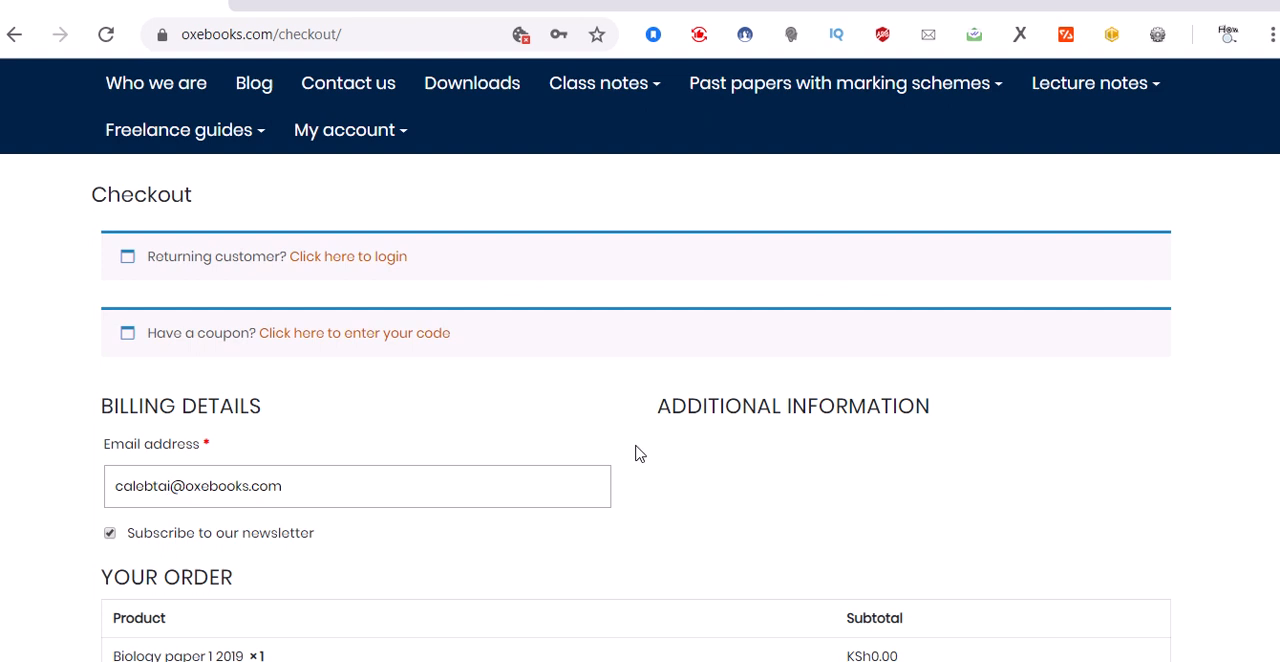
Place the order for the free paper so the Order received page offers a download link
scroll(down, 3)
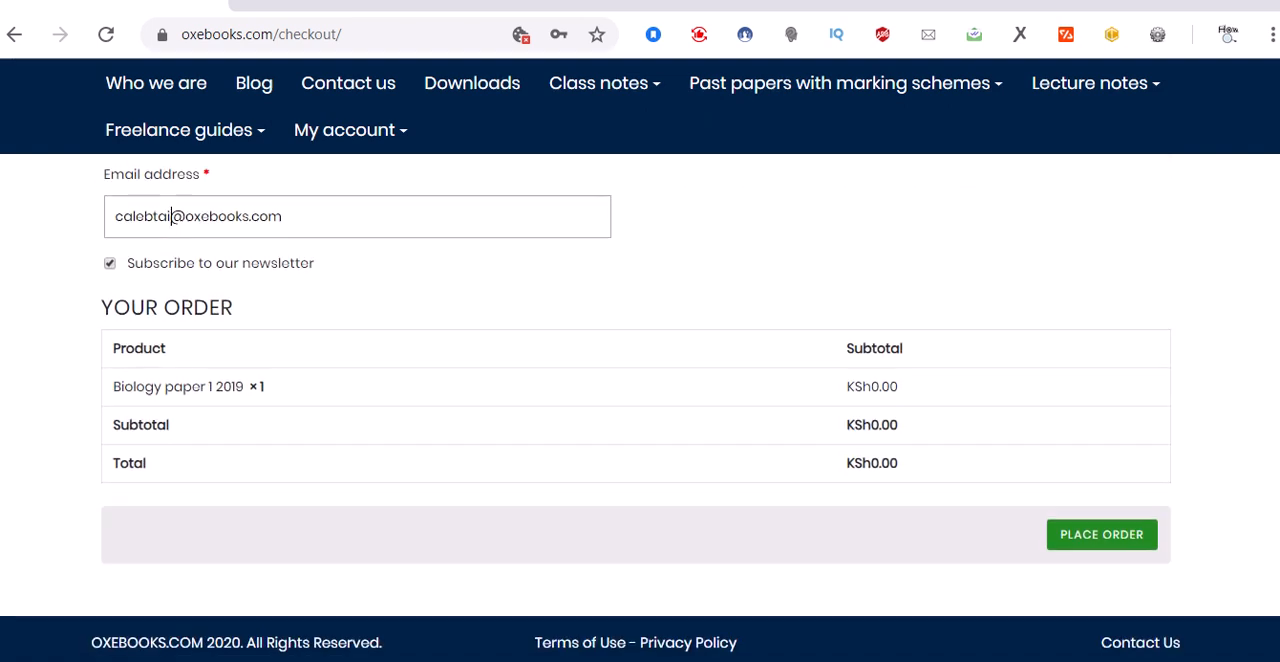
click(1100, 534)
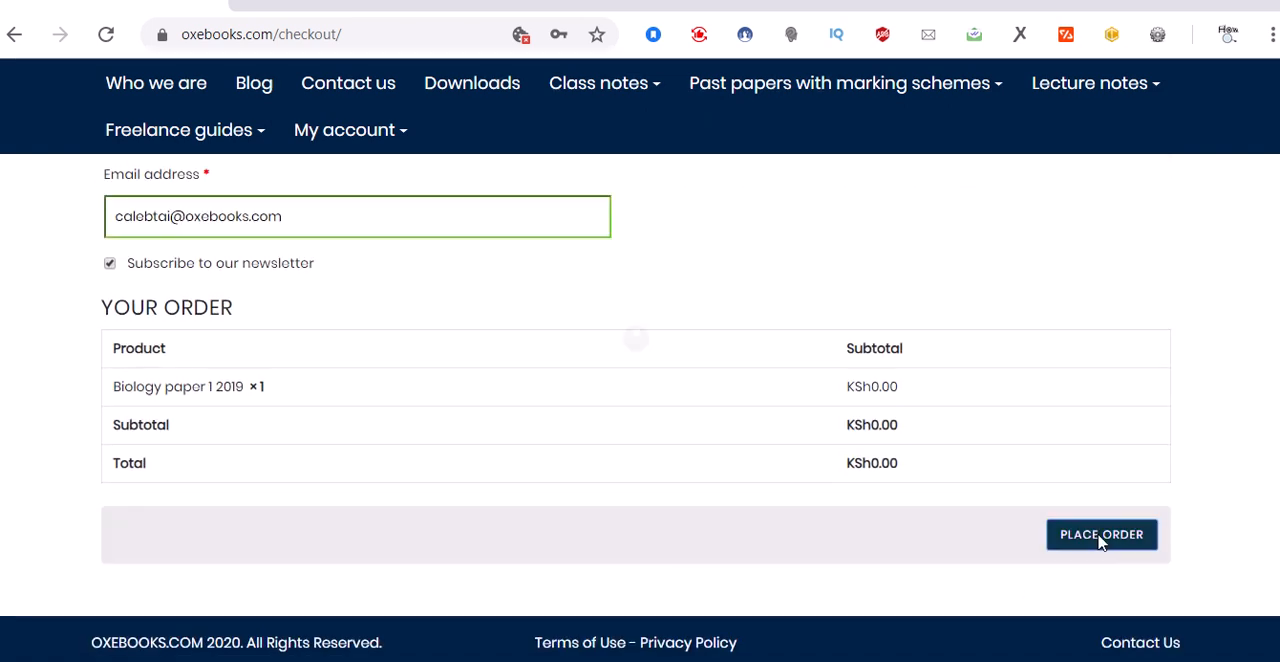
click(1100, 534)
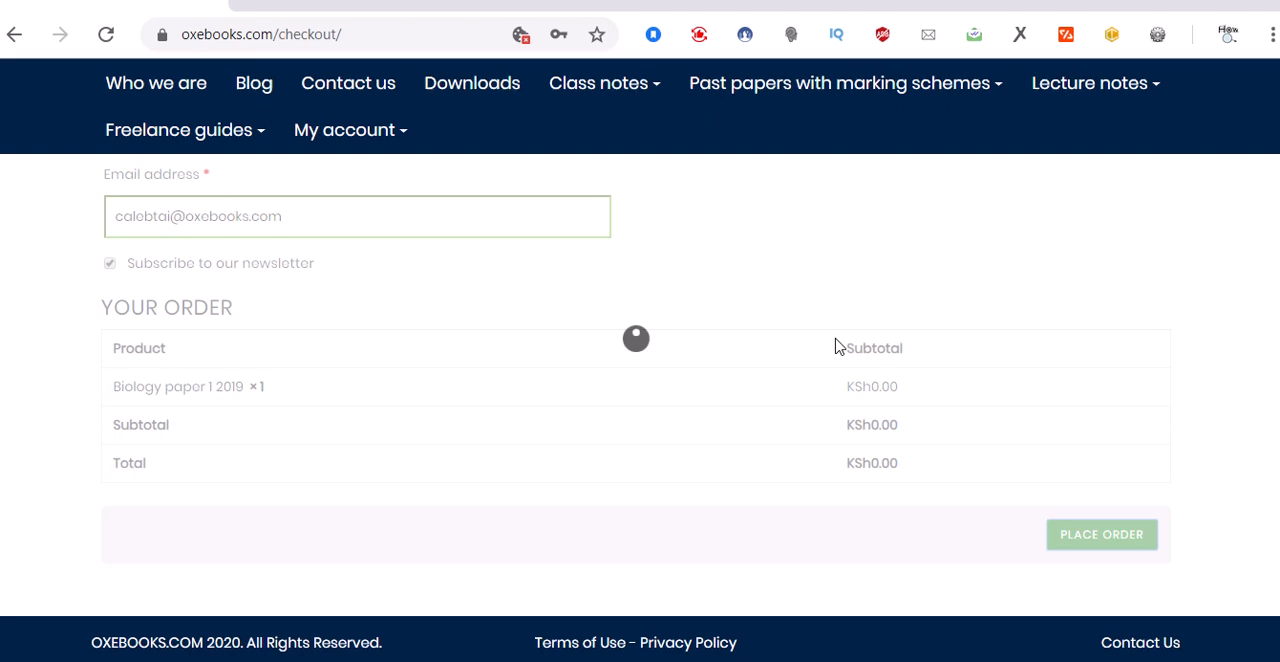
click(1100, 534)
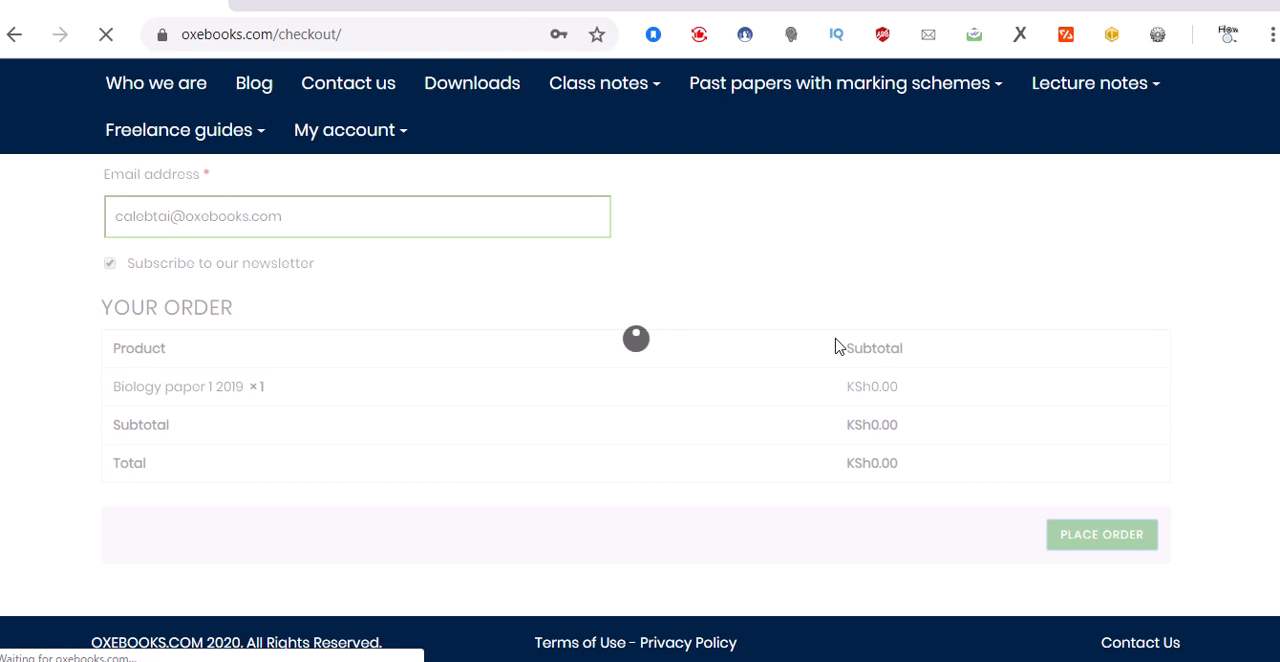
click(1100, 534)
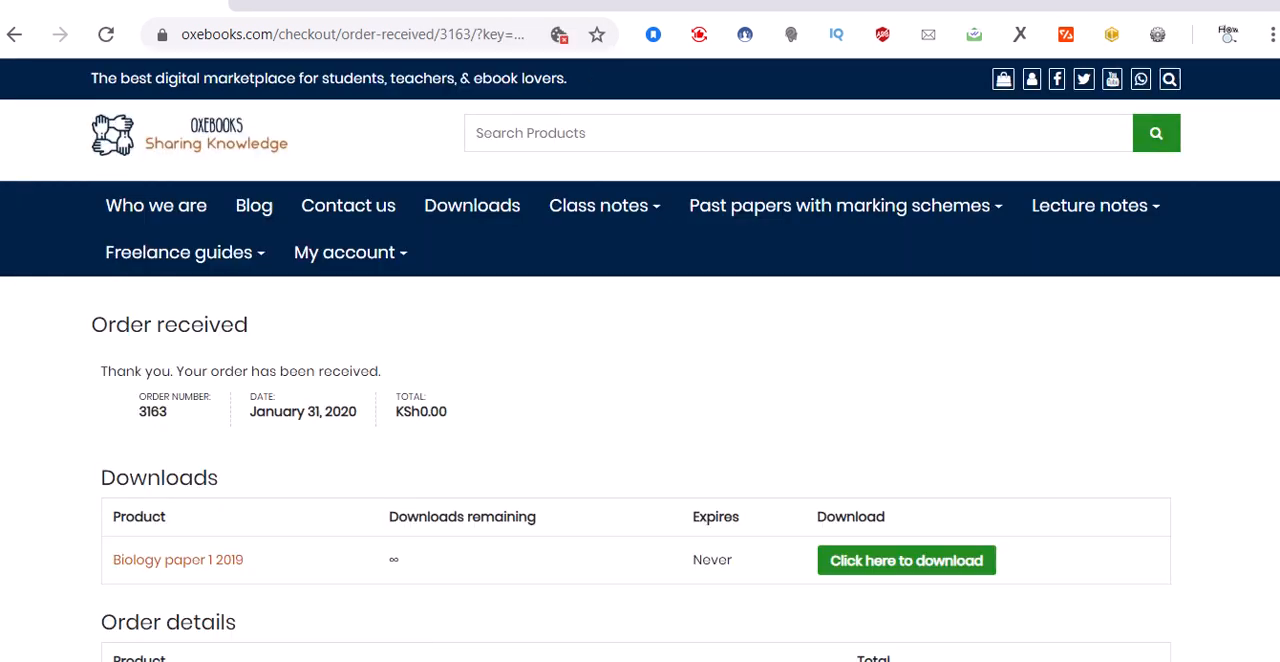
Use 'Click here to download' next to Biology paper 1 2019 to open its PDF
scroll(down, 3)
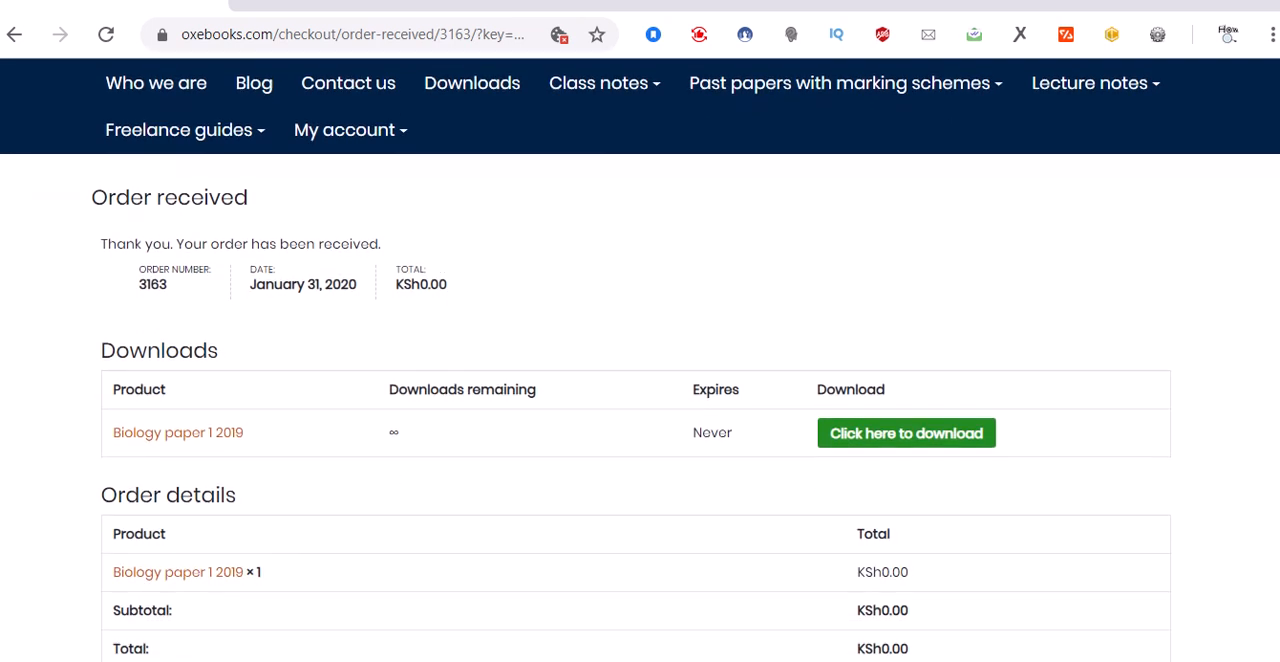
scroll(up, 3)
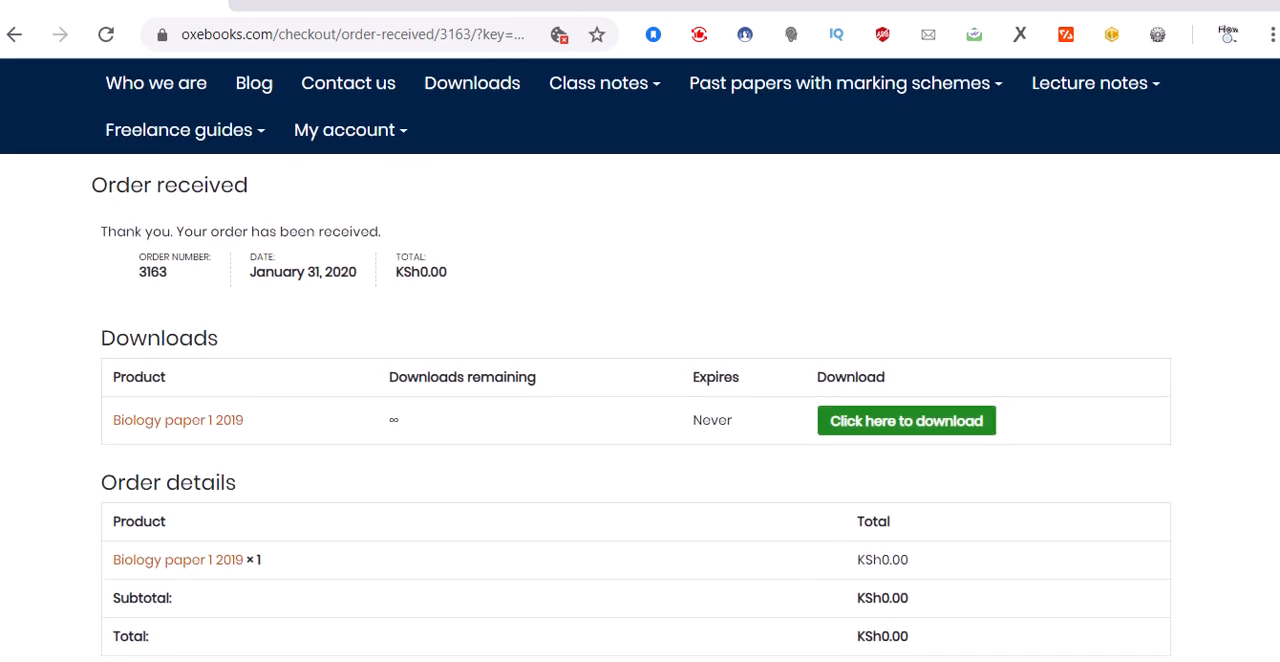
mouse_move(272, 236)
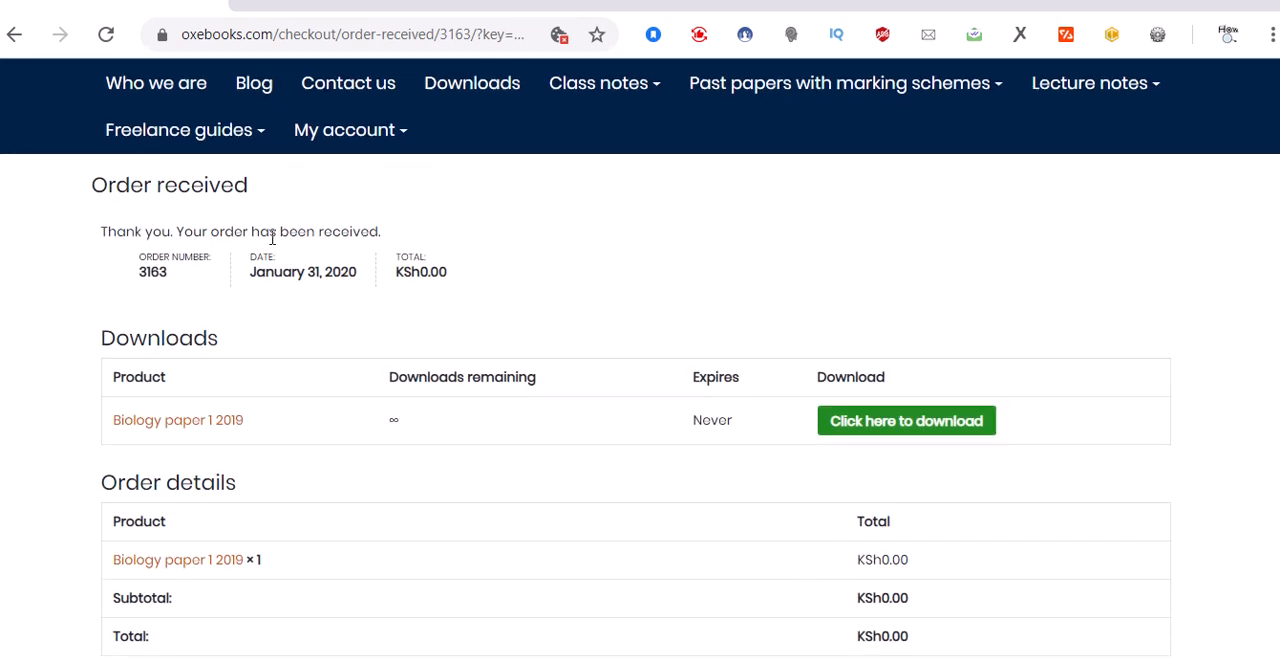
mouse_move(388, 452)
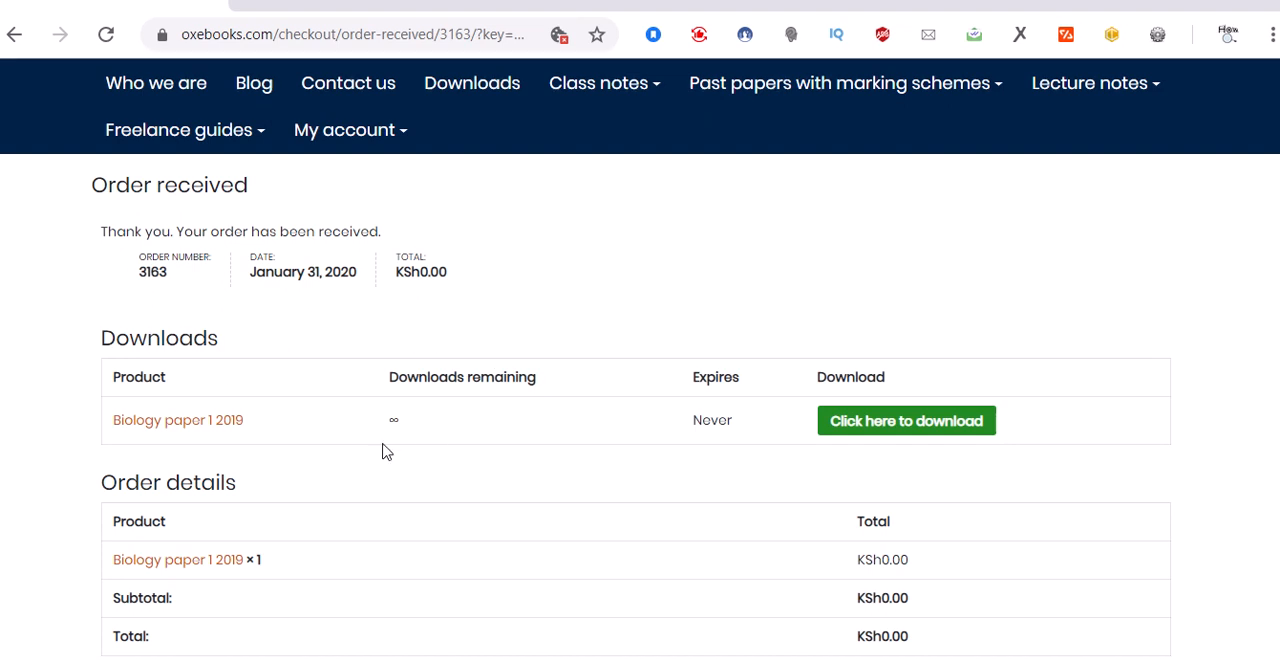
mouse_move(178, 420)
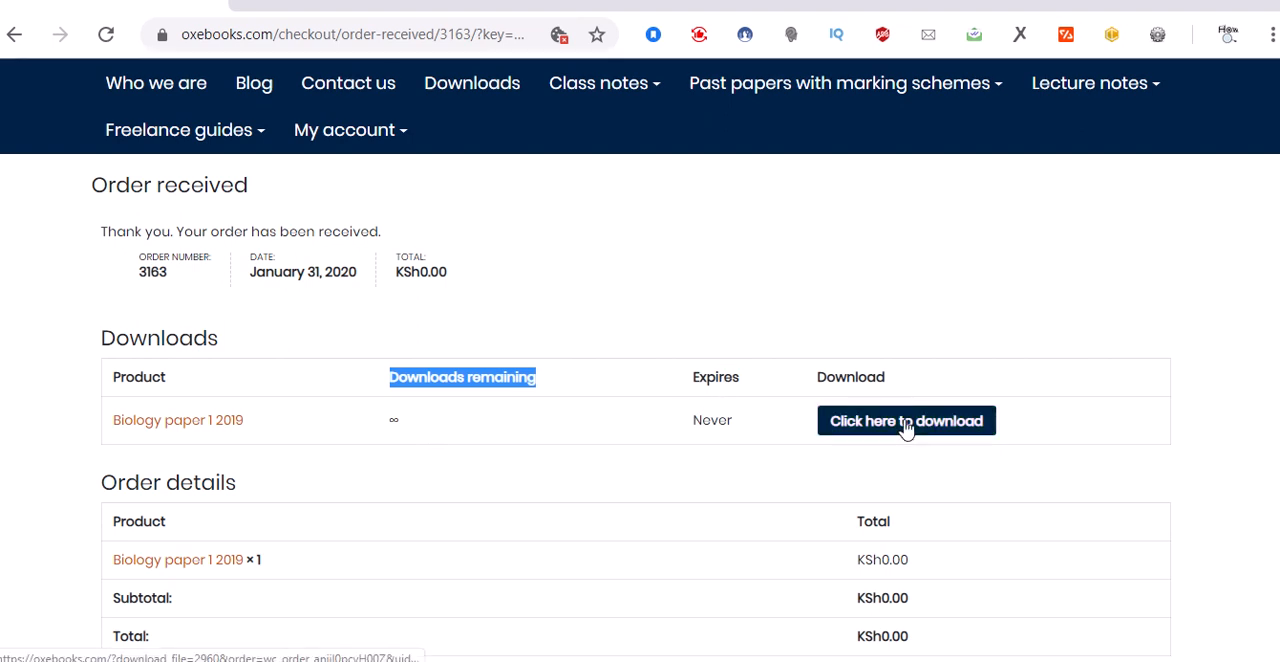
click(904, 420)
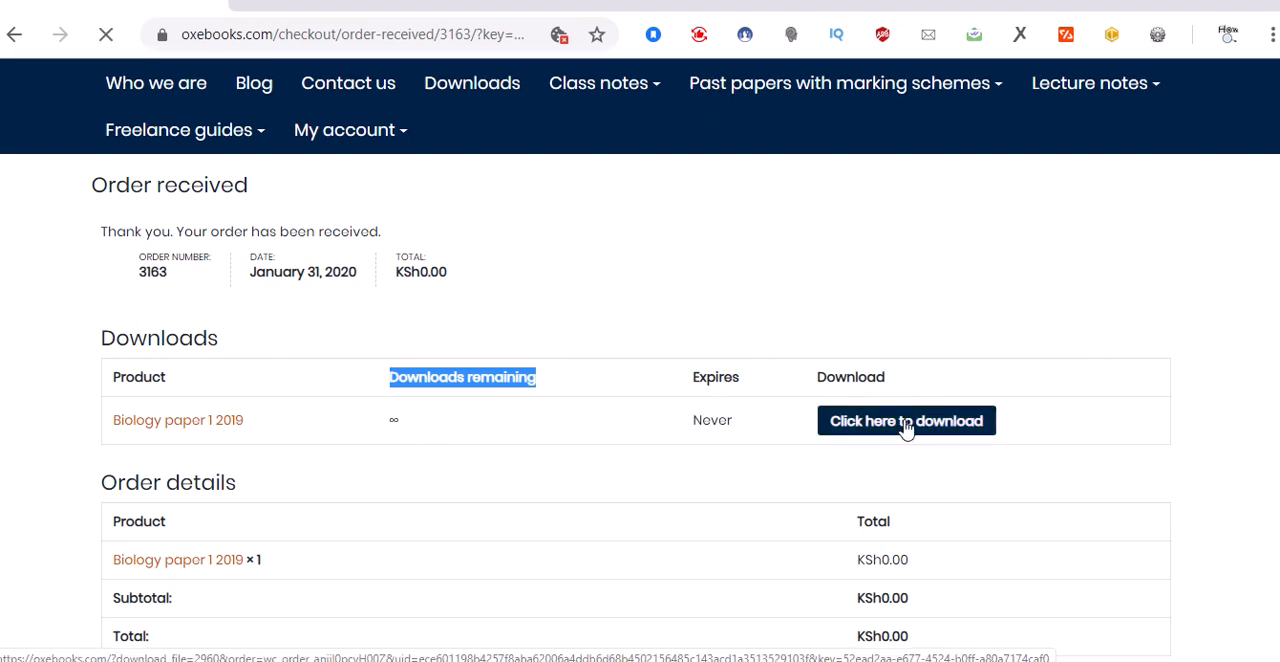
click(904, 420)
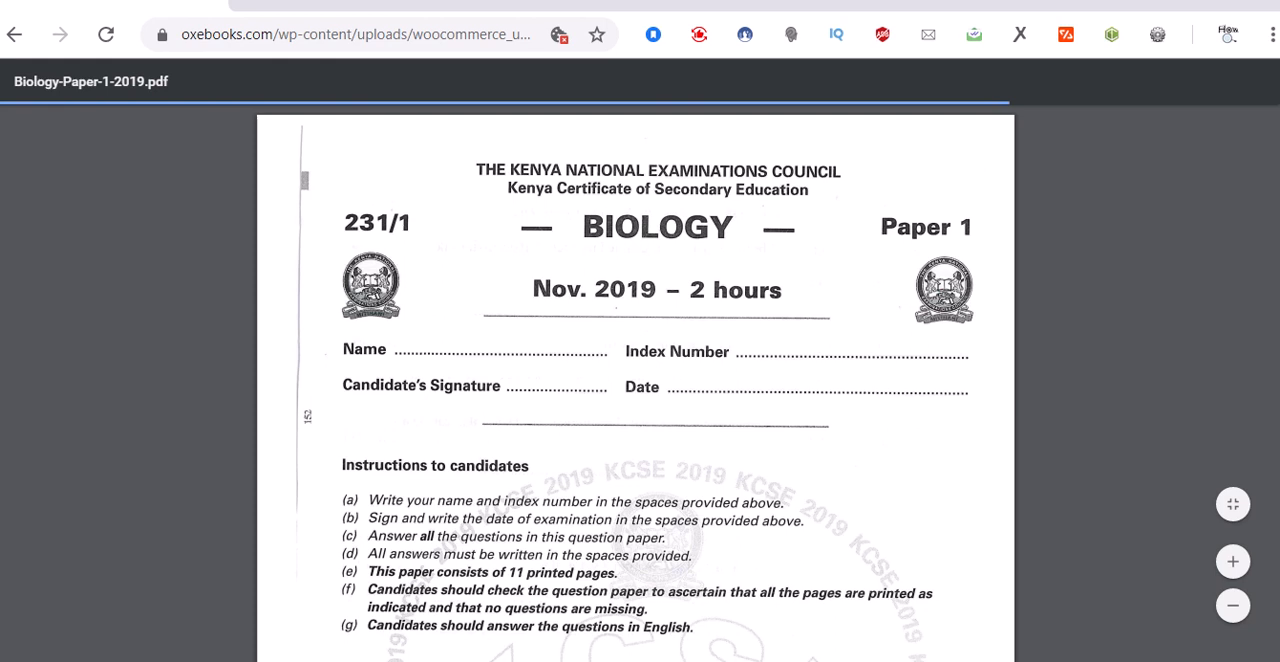
Scroll through the Biology Paper 1 2019 PDF in Chrome's viewer to page 7 of 11
scroll(down, 3)
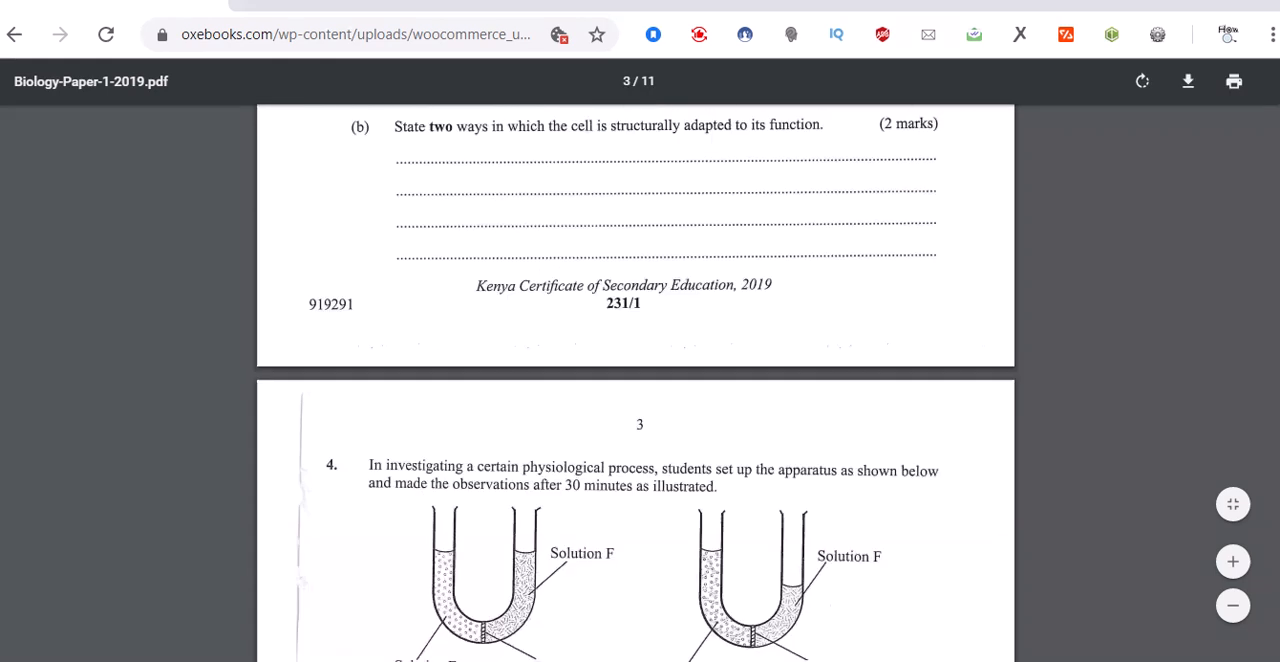
scroll(down, 3)
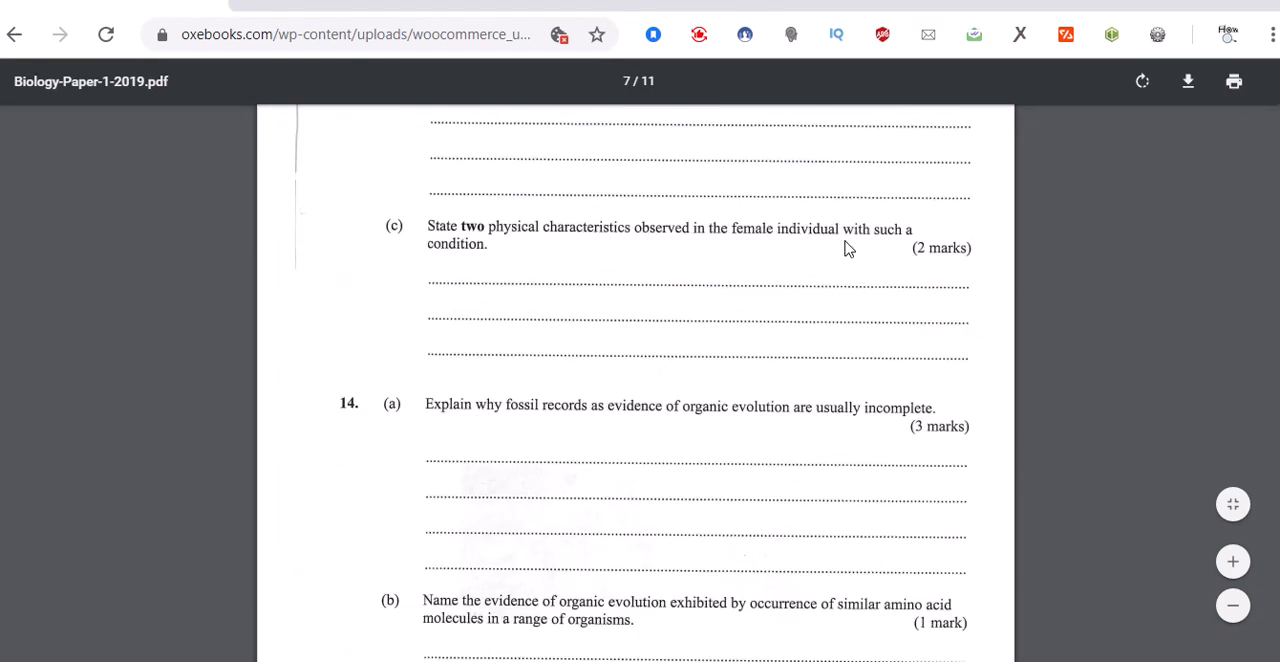